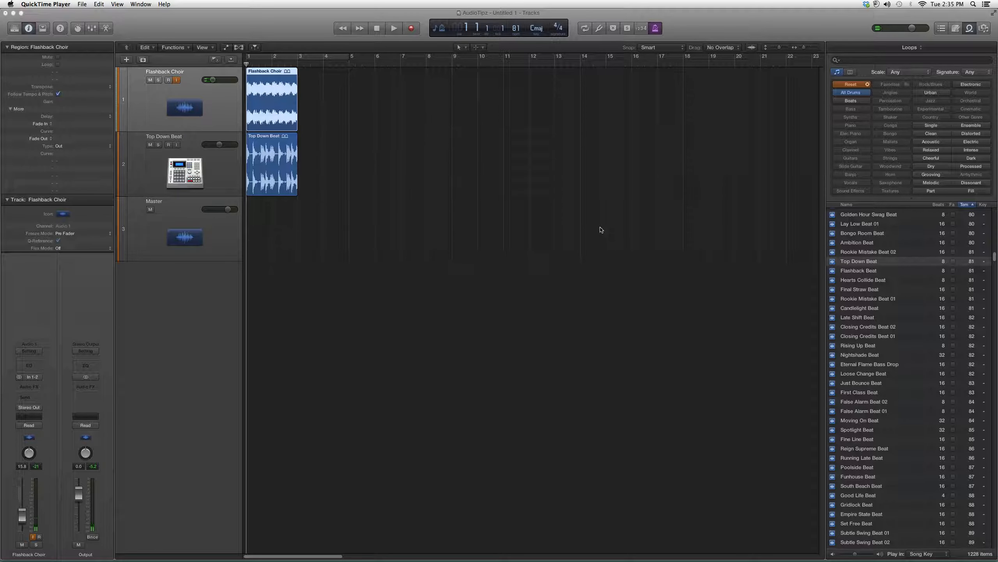
mouse_move(567, 220)
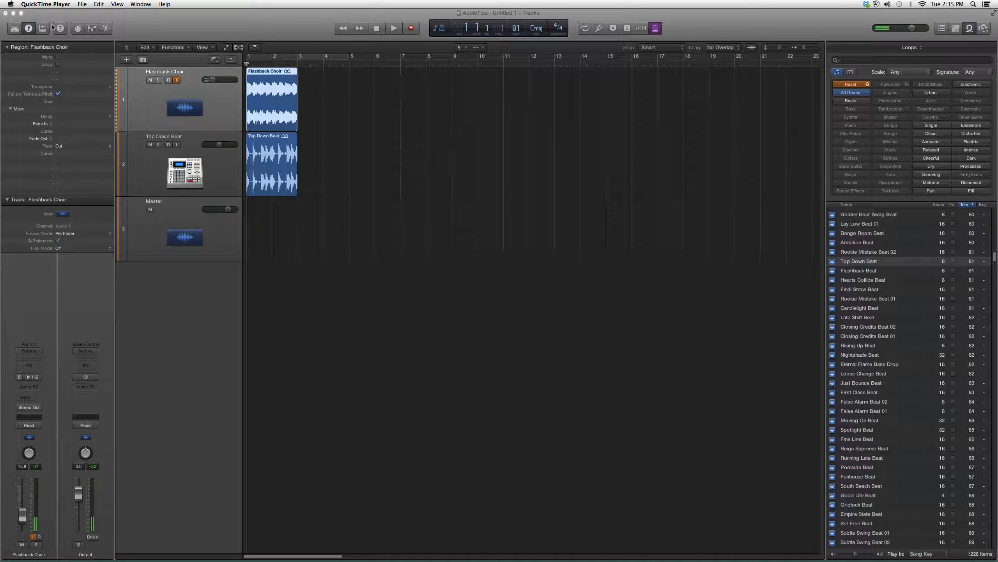
Bring the Logic Pro X project window to the front over QuickTime Player.
click(29, 27)
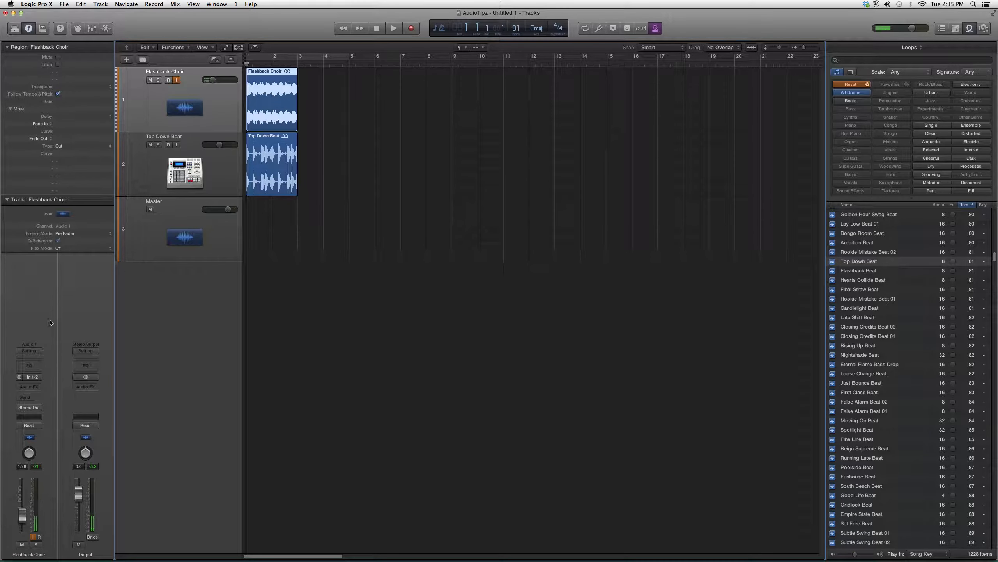
mouse_move(30, 376)
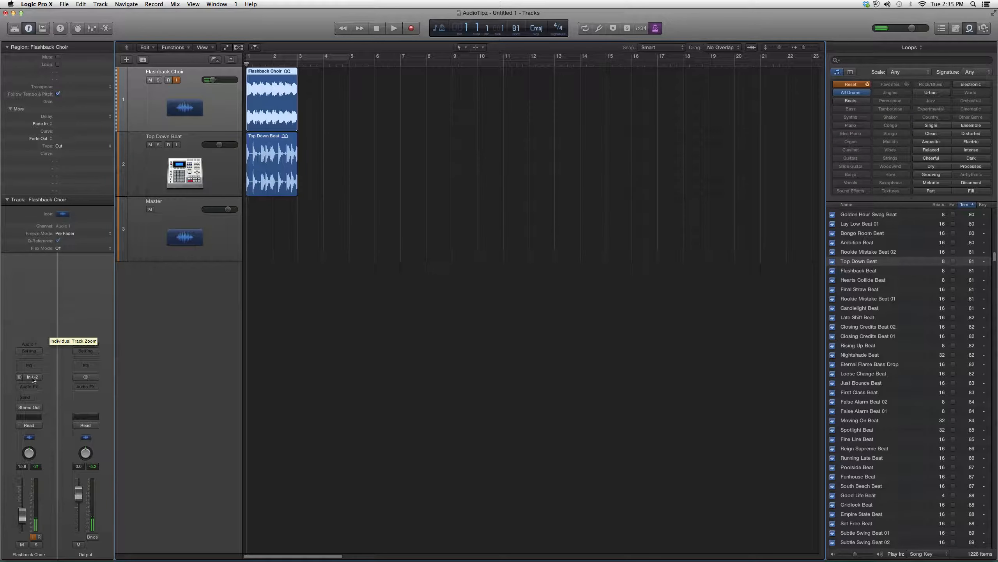
Show the Waves plugins under Audio Units from an empty Flashback Choir Audio FX slot.
click(29, 397)
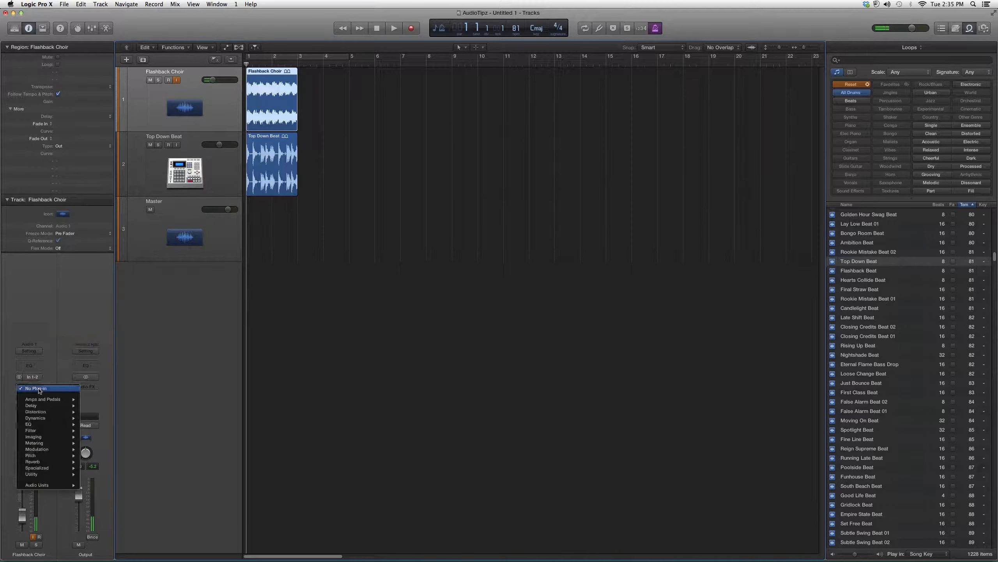
click(37, 485)
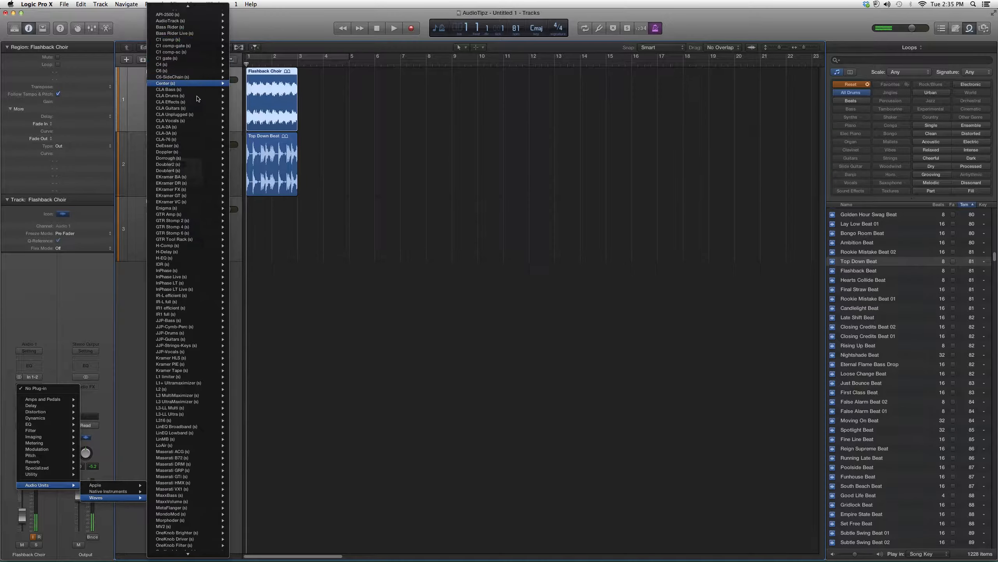
scroll(down, 3)
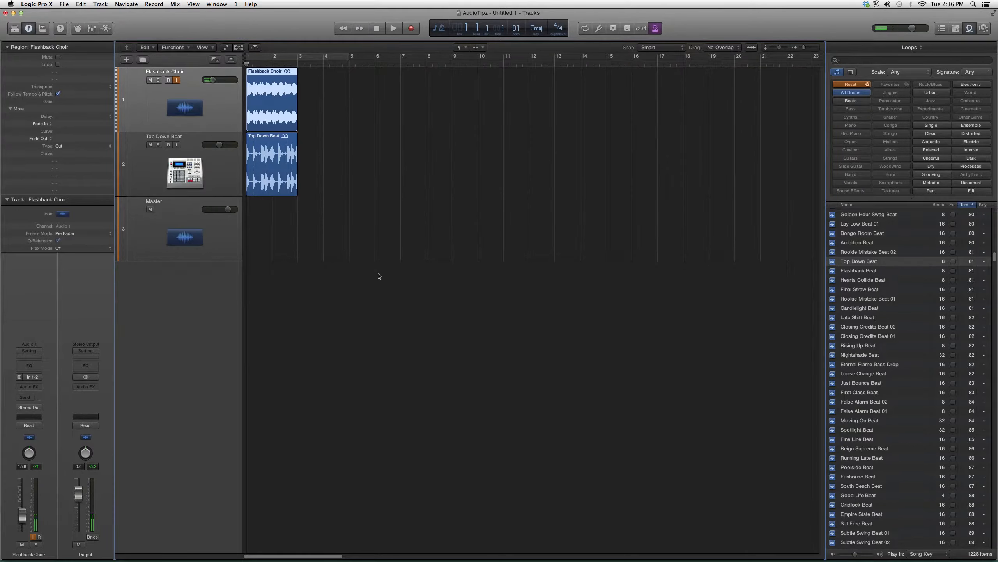
mouse_move(392, 279)
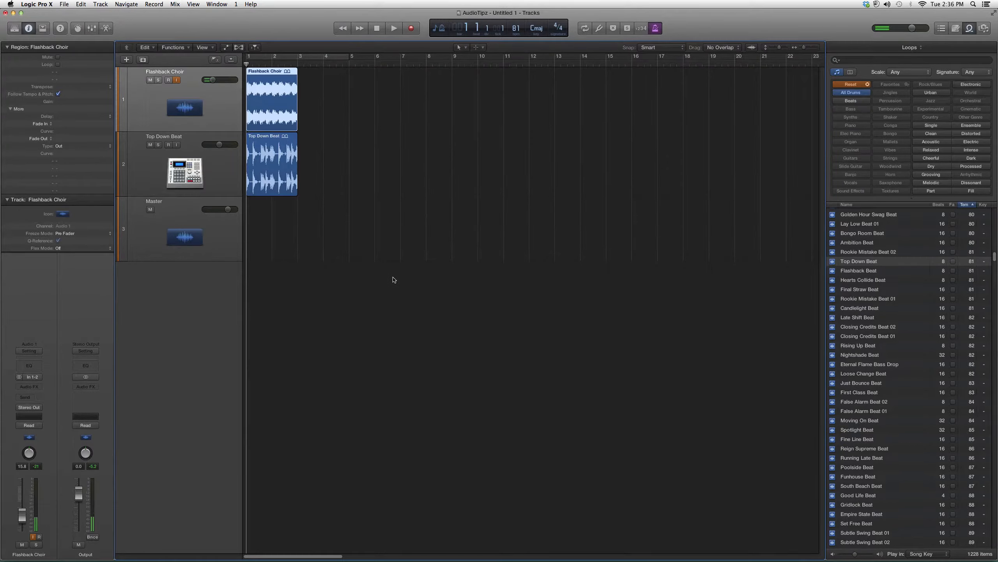
mouse_move(408, 279)
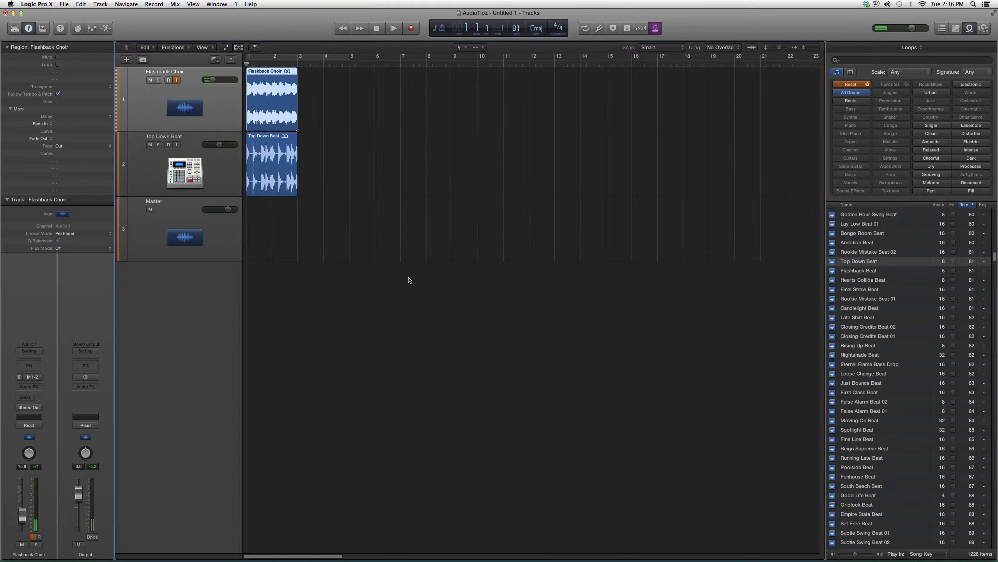
mouse_move(479, 294)
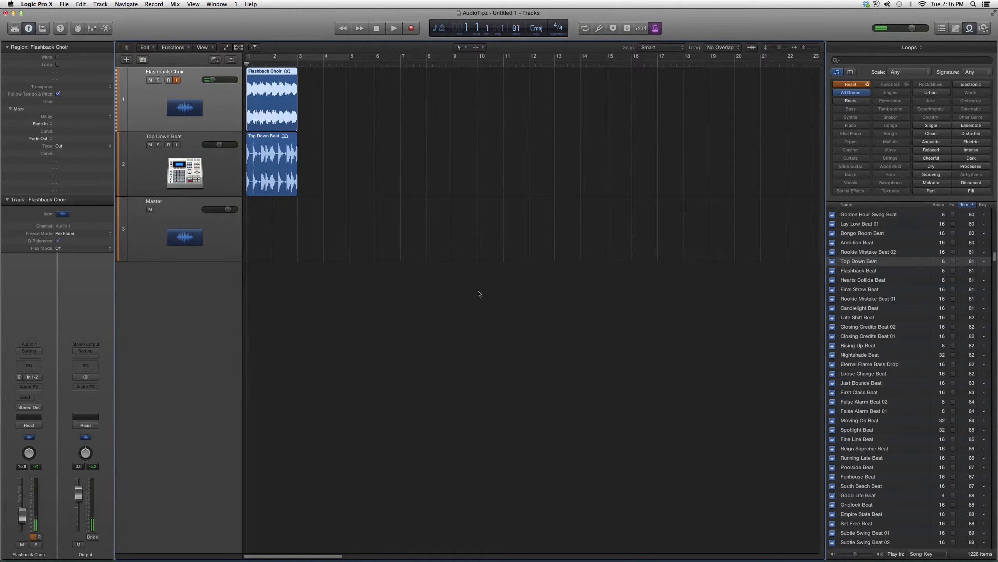
mouse_move(497, 282)
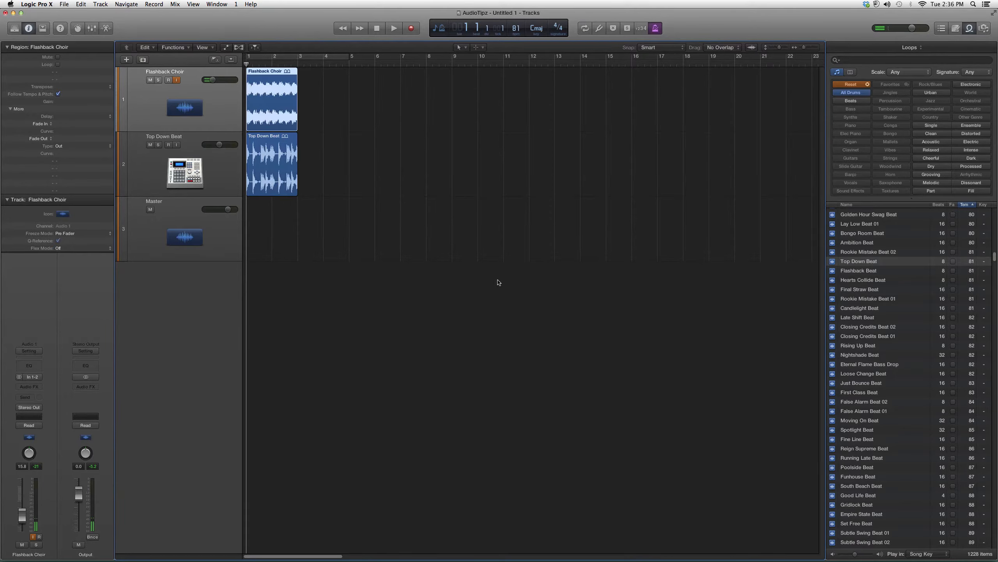